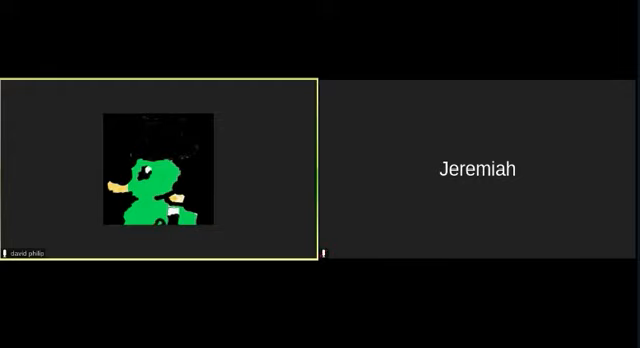
left_click(476, 168)
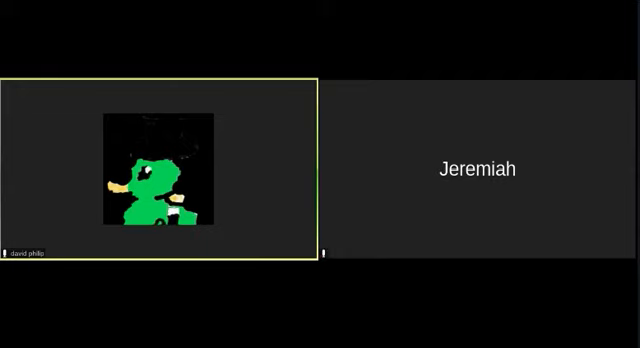
left_click(476, 168)
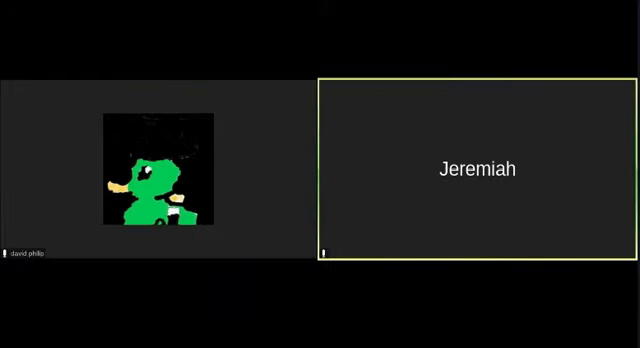